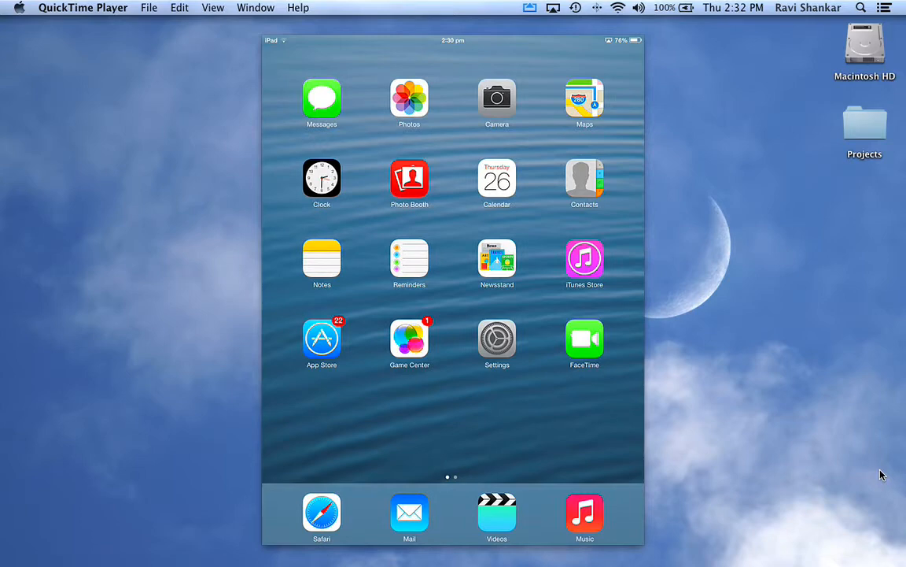
# Launch Safari on the Digital Answers blog and start editing the address bar.
pyautogui.click(321, 512)
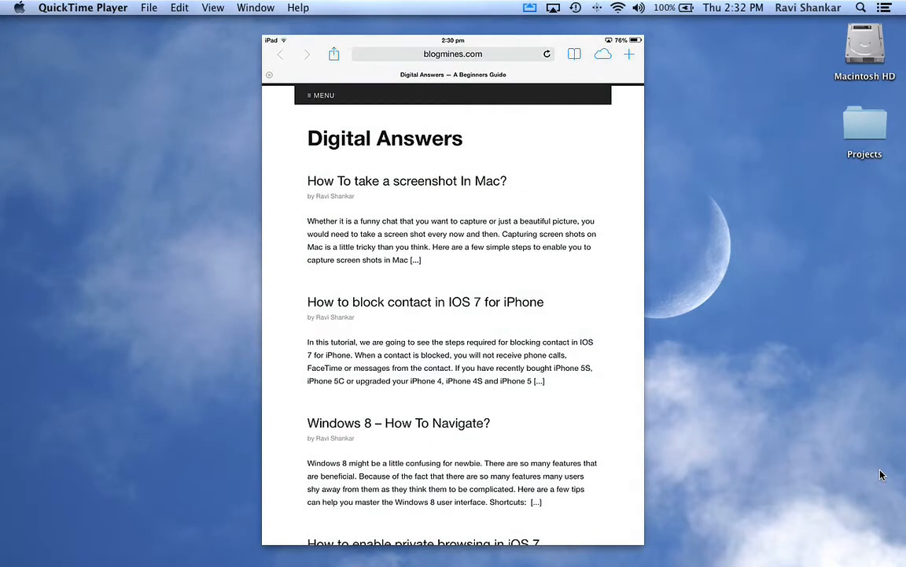
pyautogui.click(453, 53)
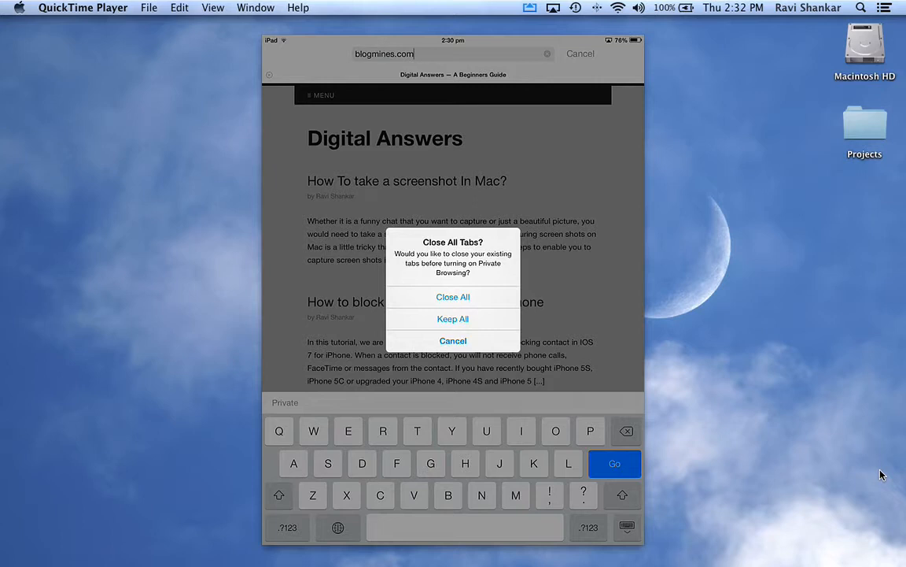
# Close all tabs and reopen the Digital Answers blog privately from the Top Hit.
pyautogui.click(452, 297)
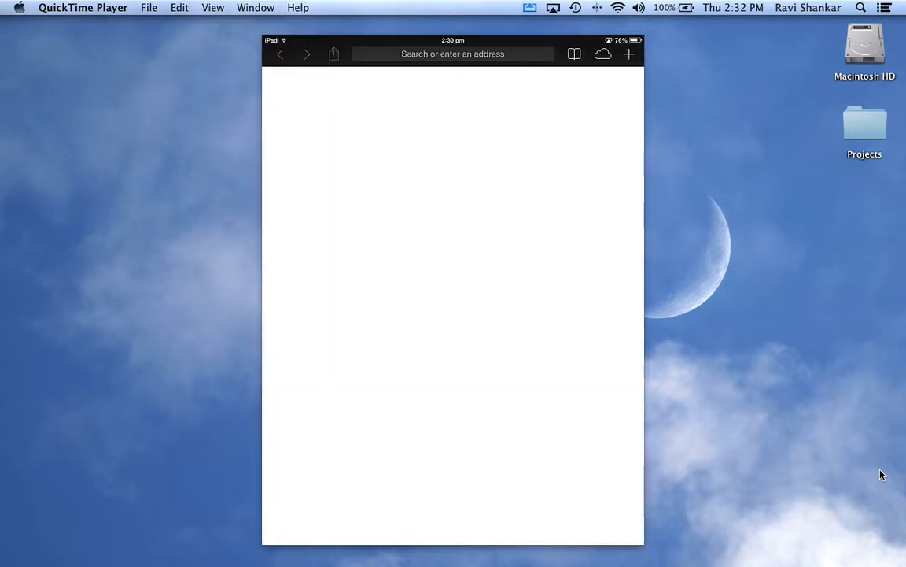
pyautogui.click(452, 54)
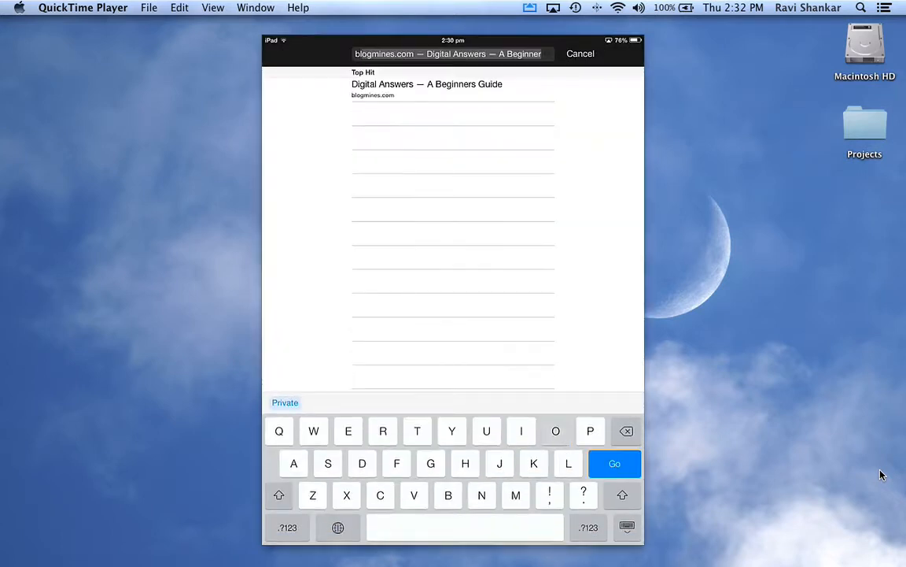
pyautogui.click(615, 462)
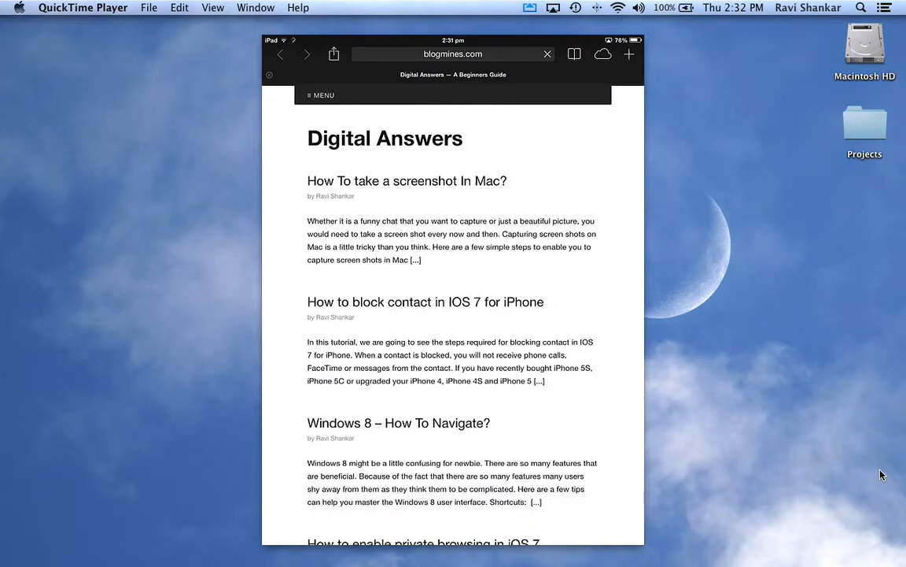
# Switch Private Browsing back off from the address bar.
pyautogui.click(452, 54)
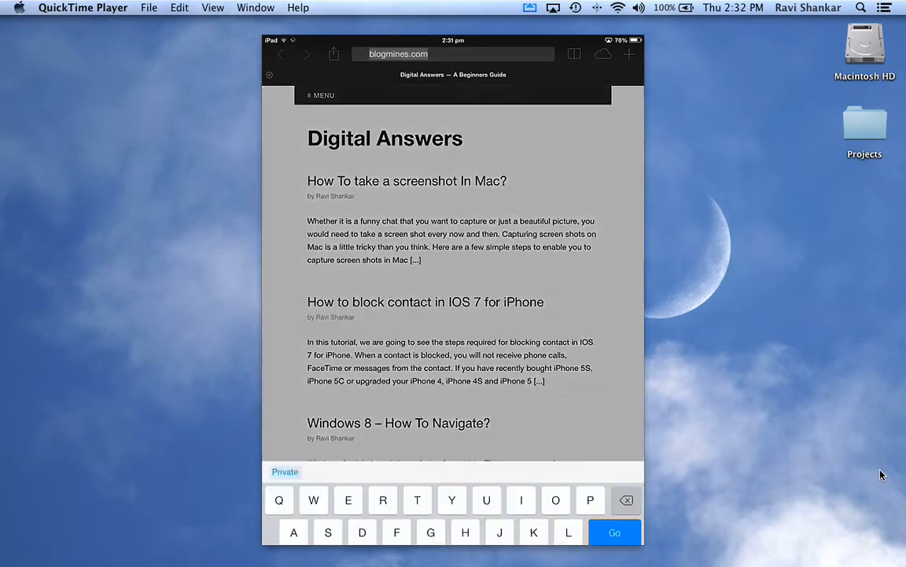
pyautogui.click(452, 53)
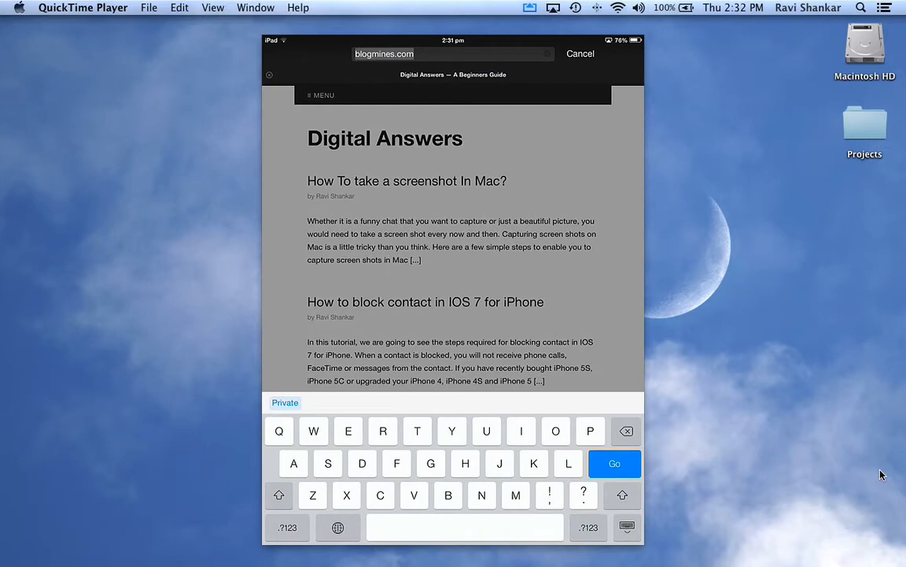
pyautogui.click(285, 402)
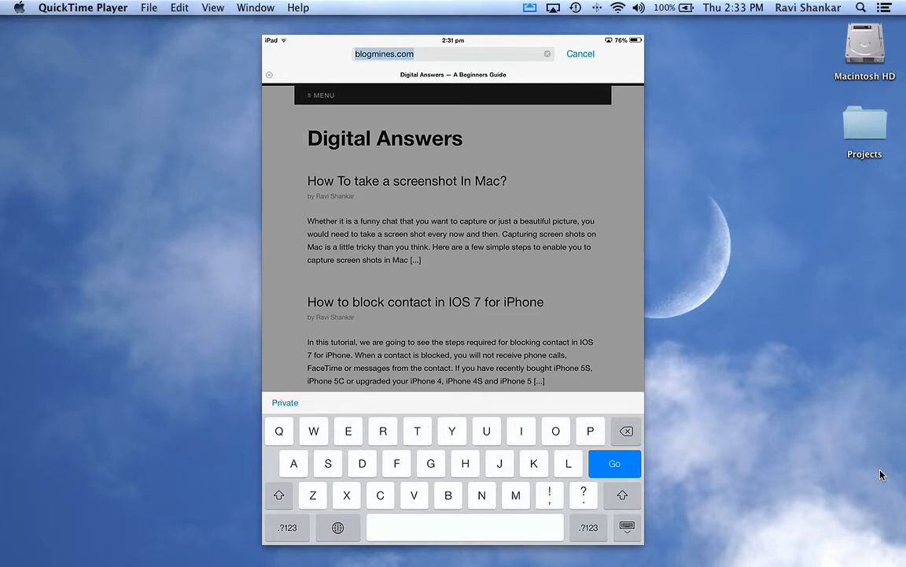
# Cancel address editing and browse the share sheet through Mail, Bookmark, Print and Add to Reading List.
pyautogui.click(333, 54)
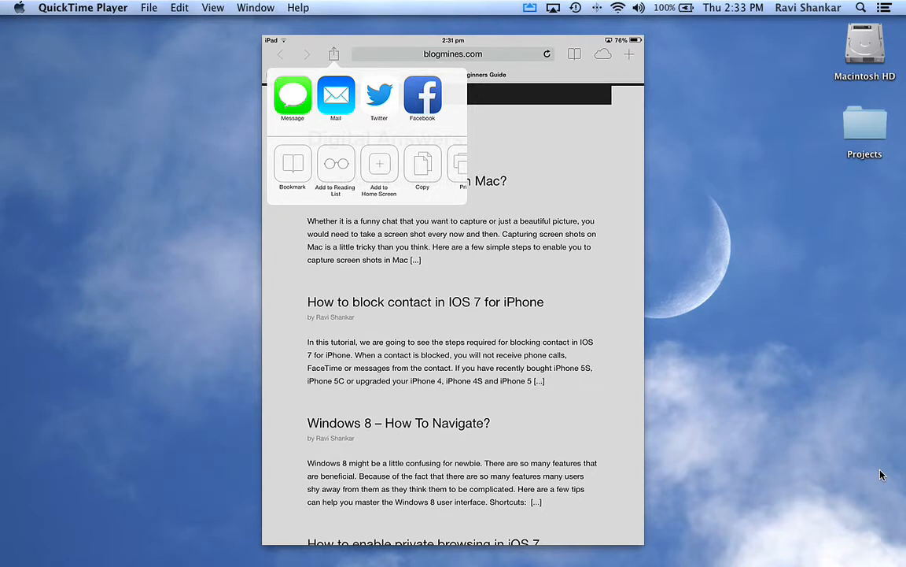
pyautogui.click(334, 53)
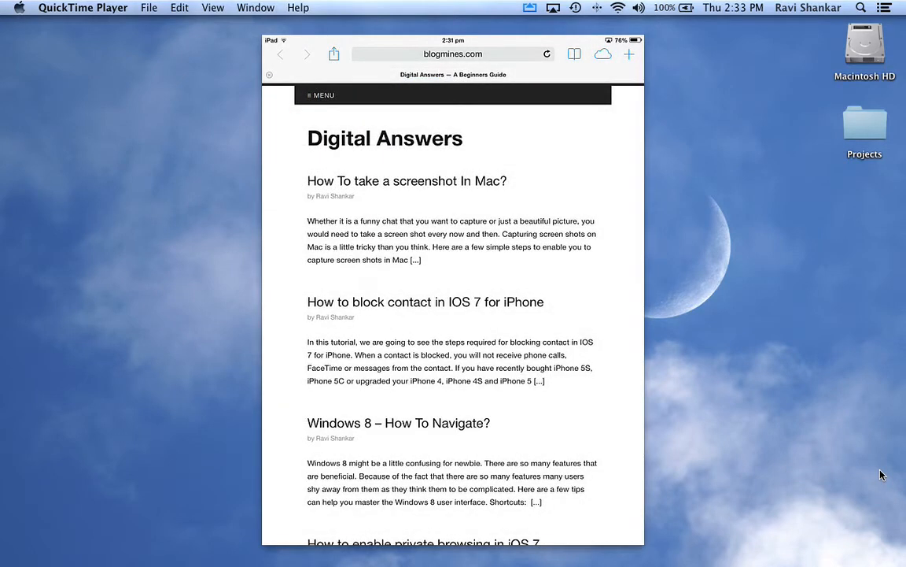
pyautogui.click(333, 53)
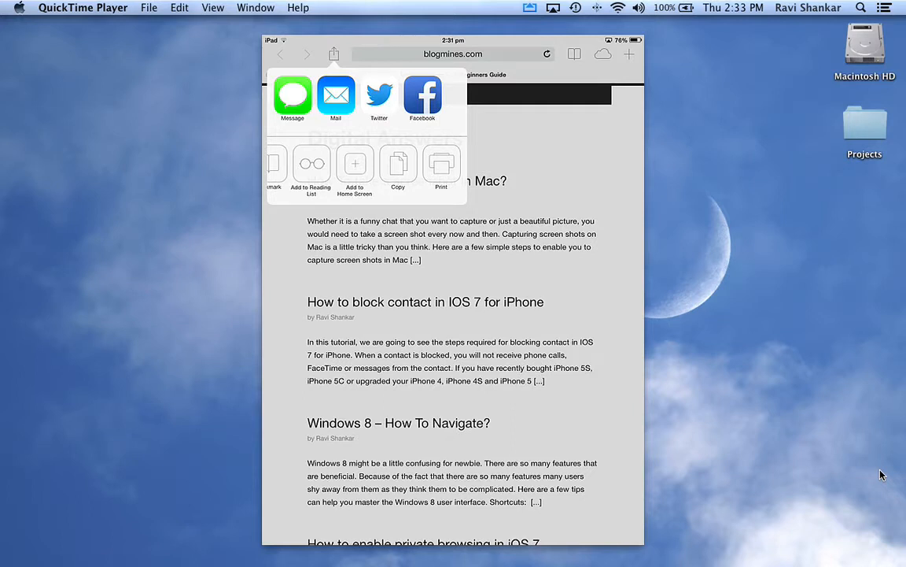
pyautogui.click(441, 166)
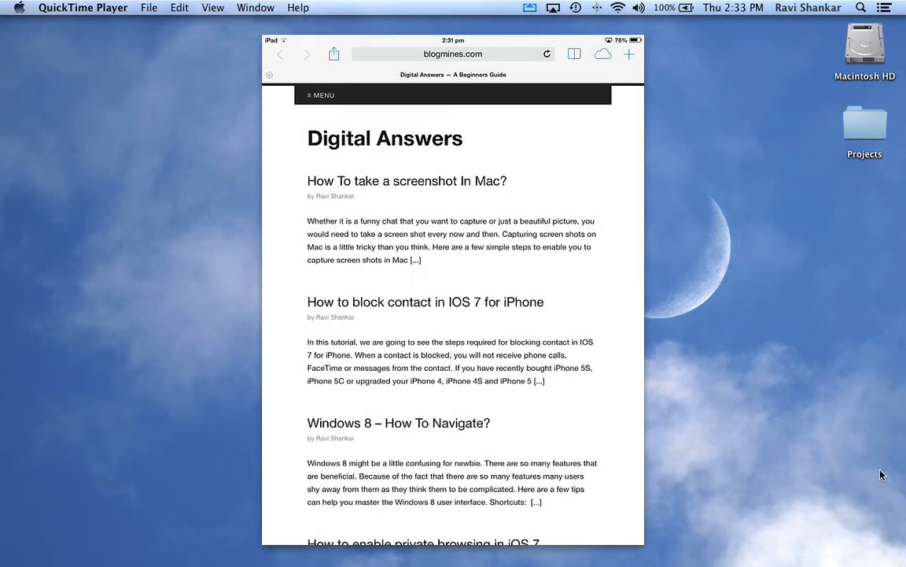
# Check the Reading List under Bookmarks, then reopen and dismiss the share sheet.
pyautogui.click(574, 54)
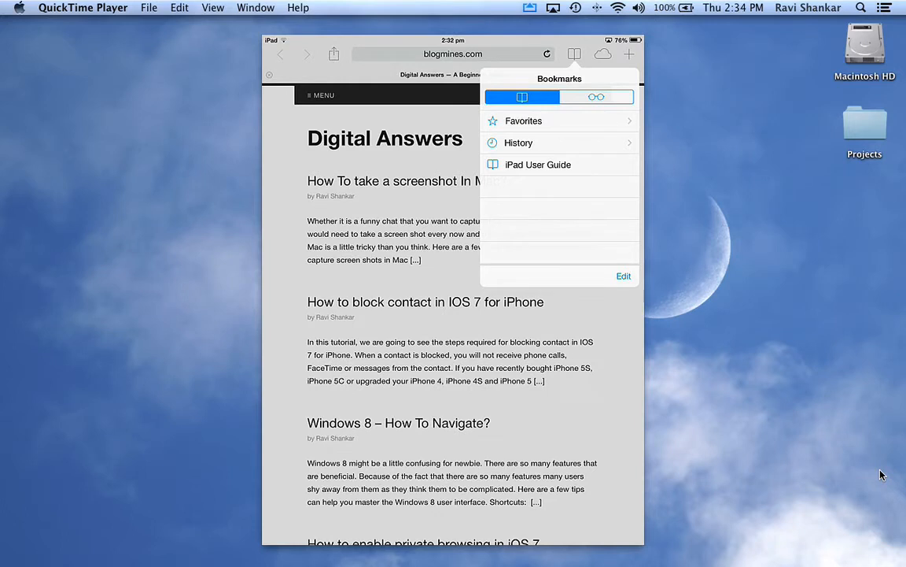
pyautogui.click(596, 97)
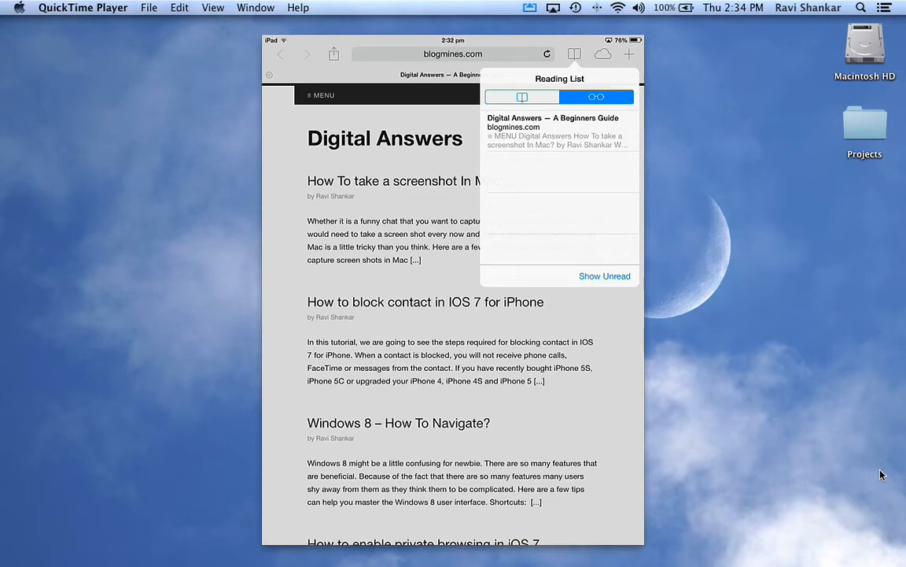
pyautogui.click(574, 54)
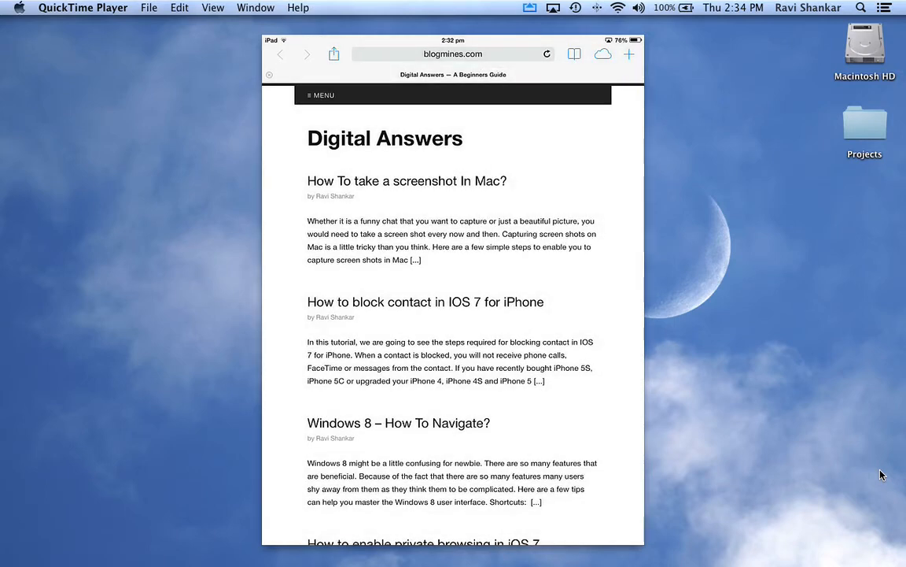
pyautogui.click(334, 54)
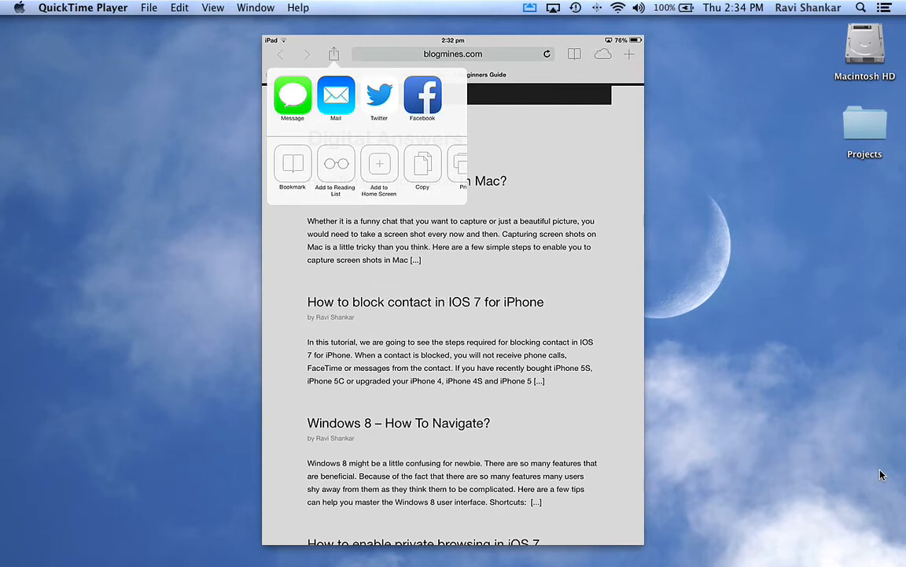
pyautogui.click(334, 54)
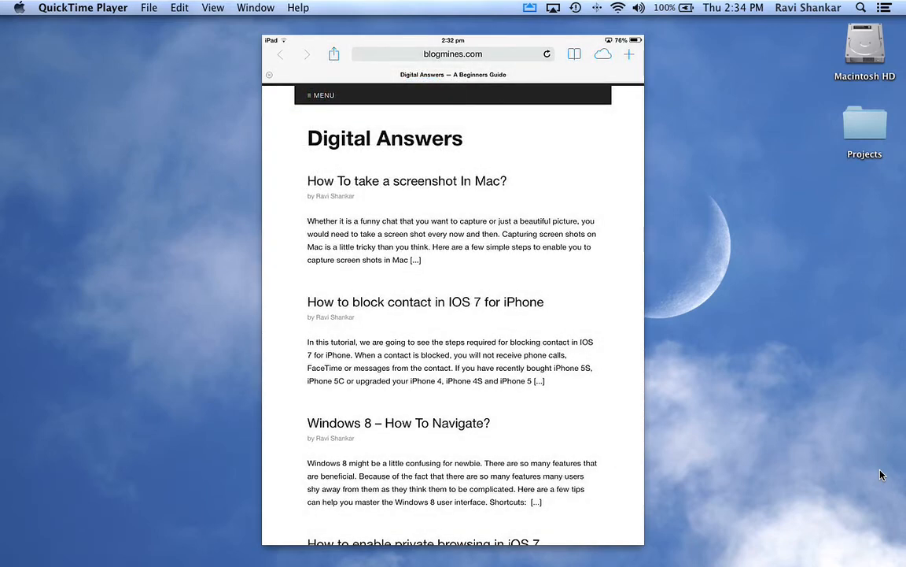
# Reload Digital Answers, reopen the Reading List and delete its saved page.
pyautogui.click(574, 53)
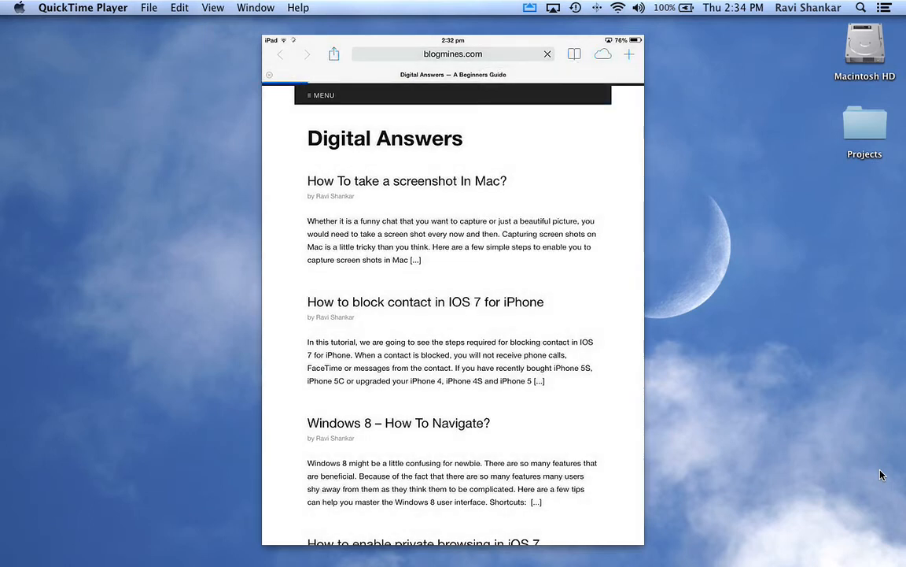
pyautogui.click(575, 54)
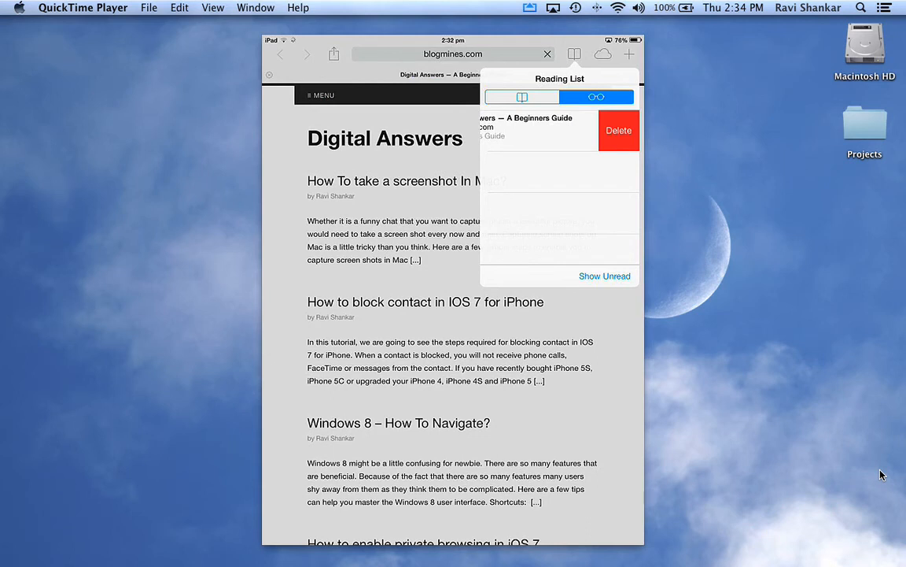
pyautogui.click(618, 130)
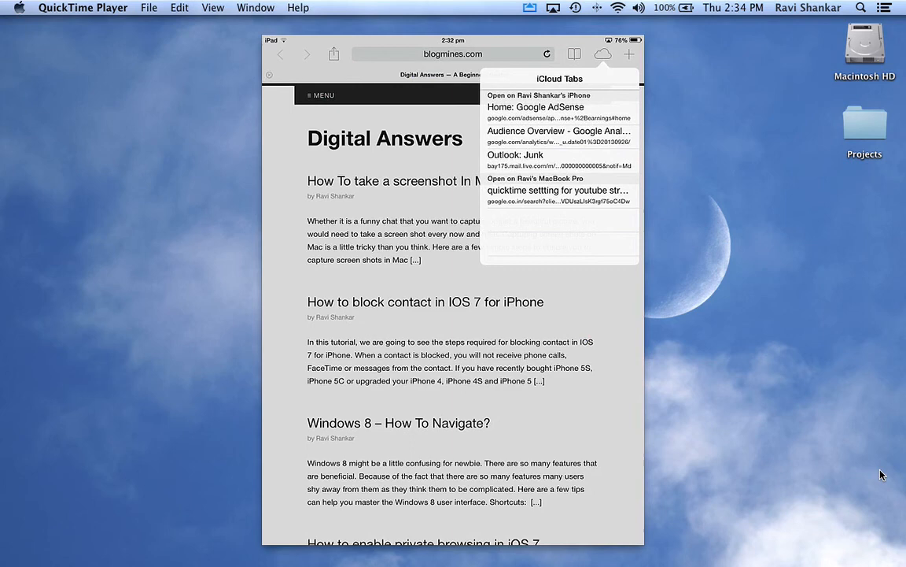
# Close the iCloud Tabs popover and open a blank Untitled tab with +.
pyautogui.click(602, 54)
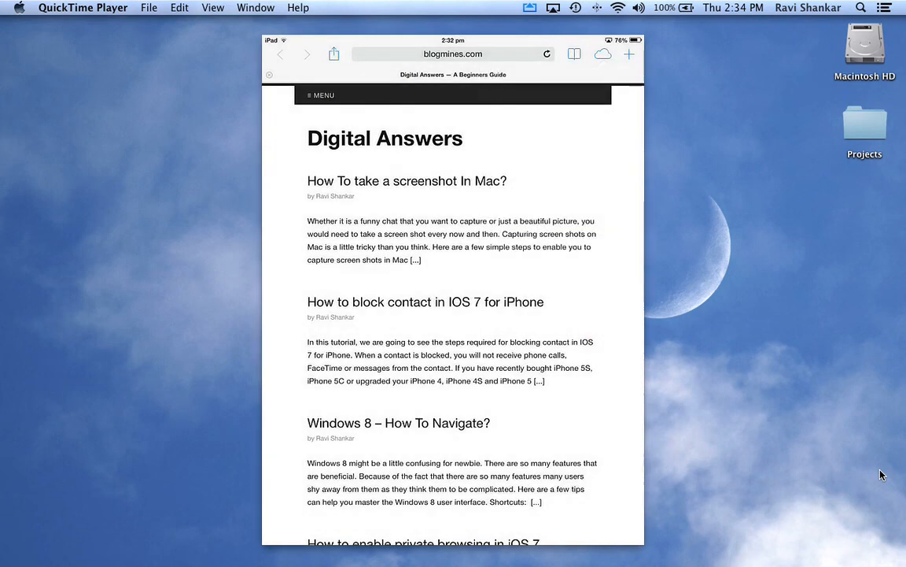
pyautogui.click(629, 53)
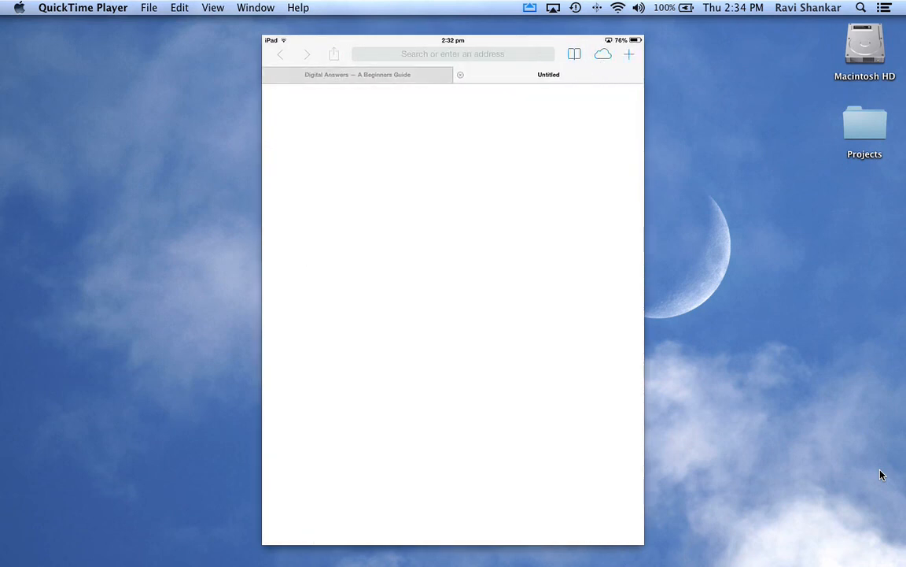